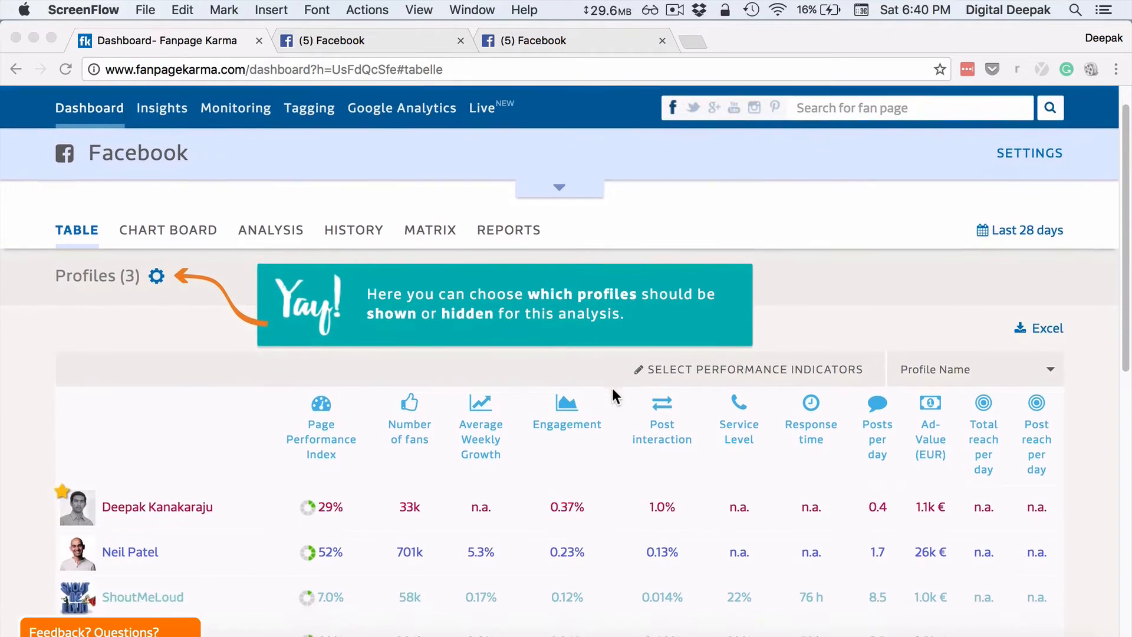
# Scroll through the Table tab, then switch to the Chart Board comparing the three pages.
pyautogui.scroll(-3)
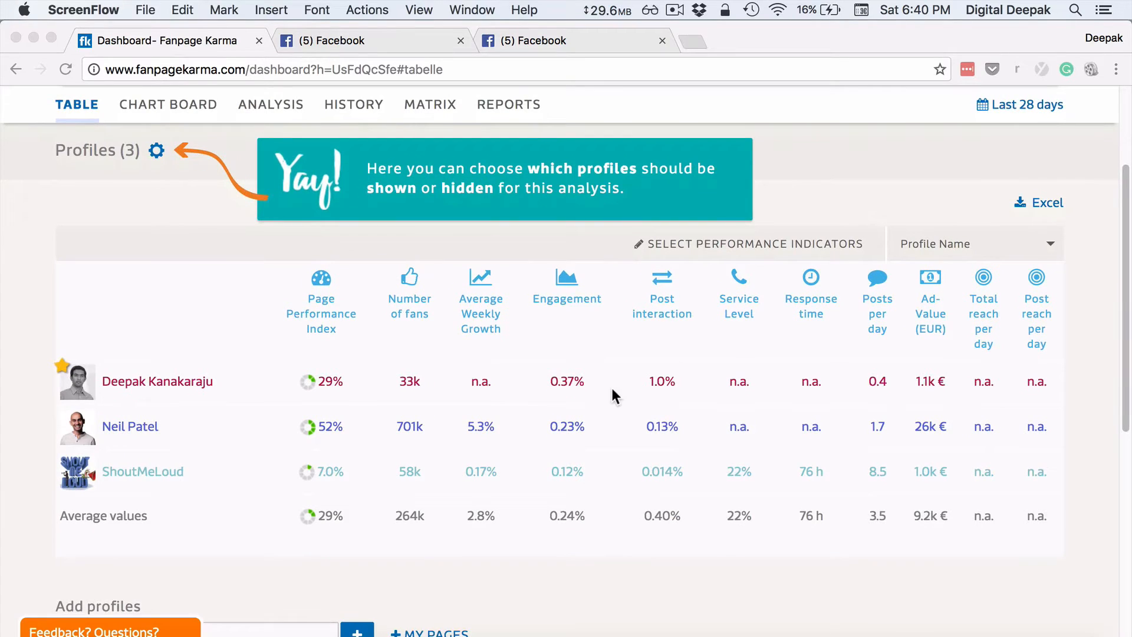
pyautogui.moveTo(264, 394)
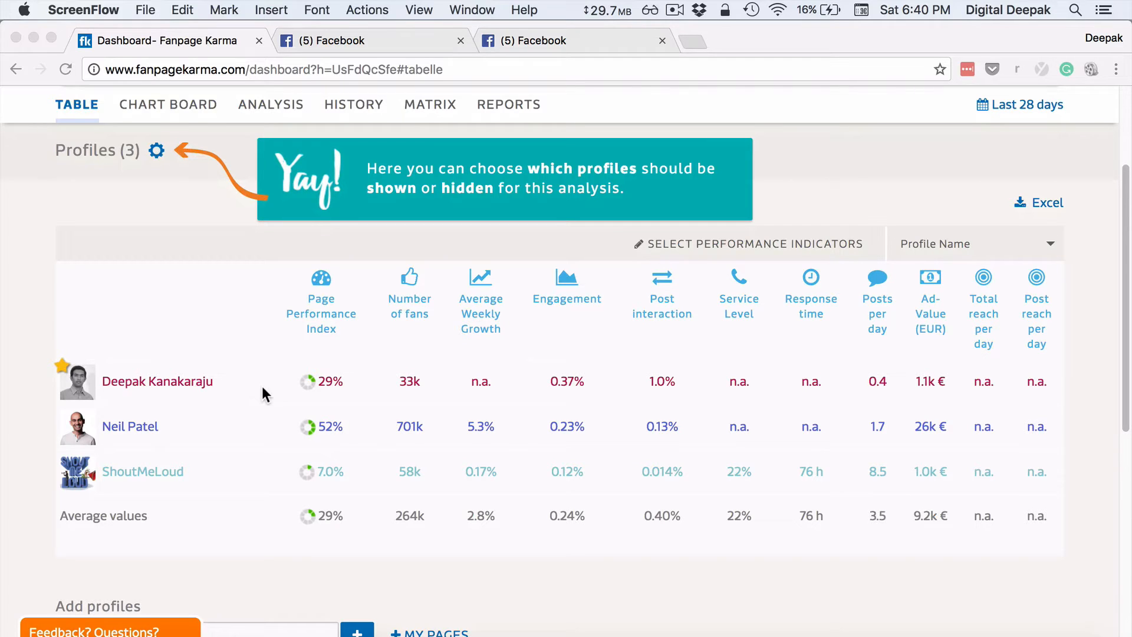
pyautogui.moveTo(155, 437)
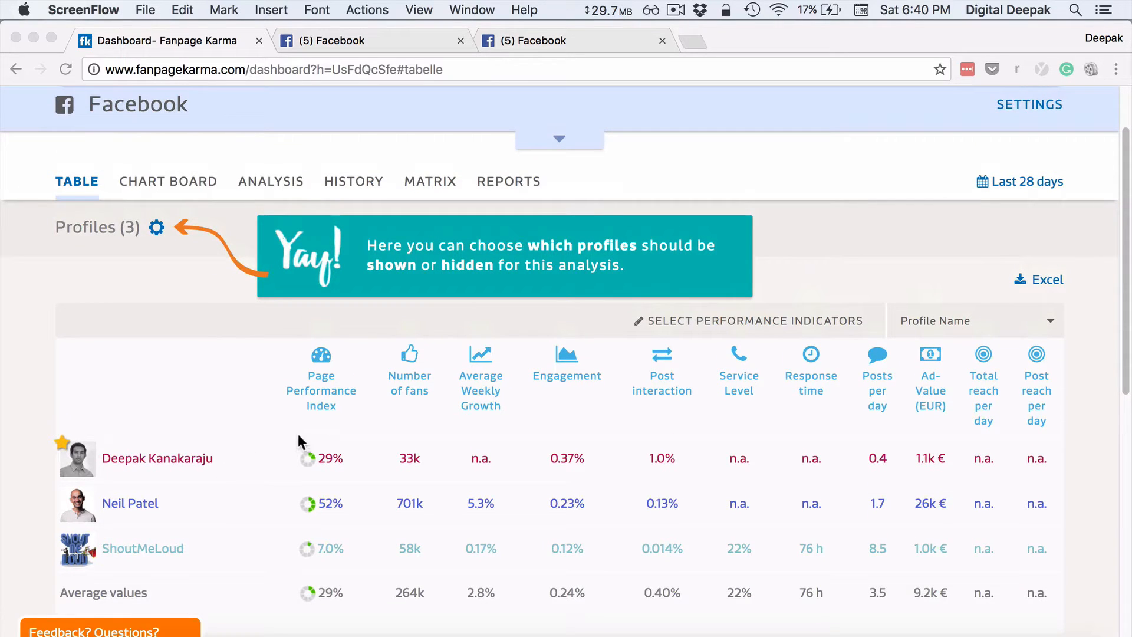
pyautogui.moveTo(411, 404)
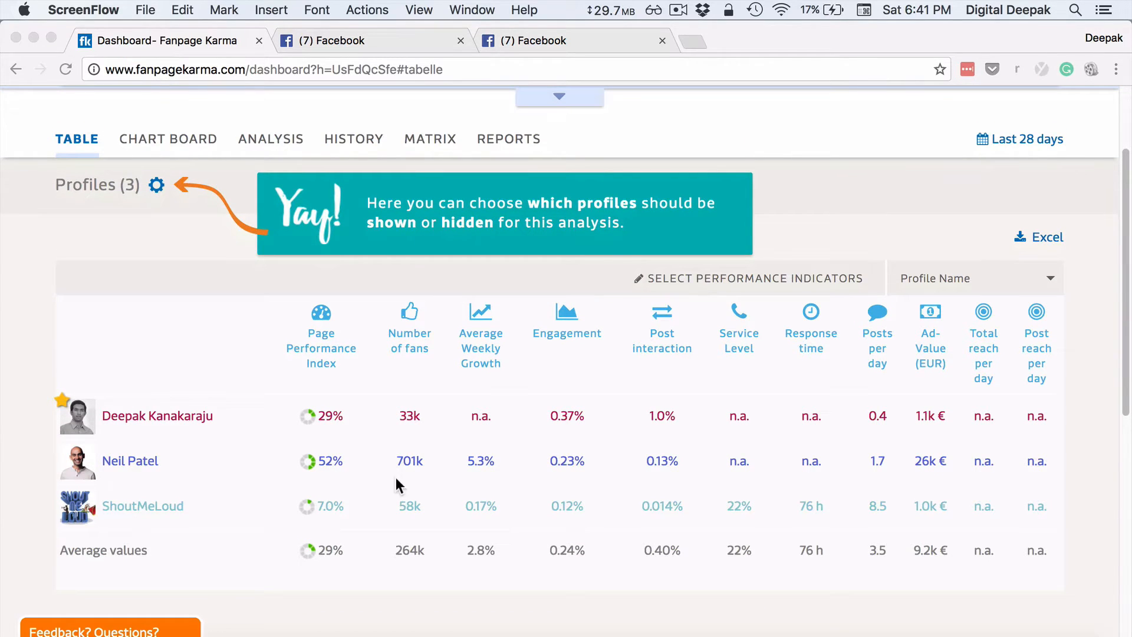
pyautogui.moveTo(638, 431)
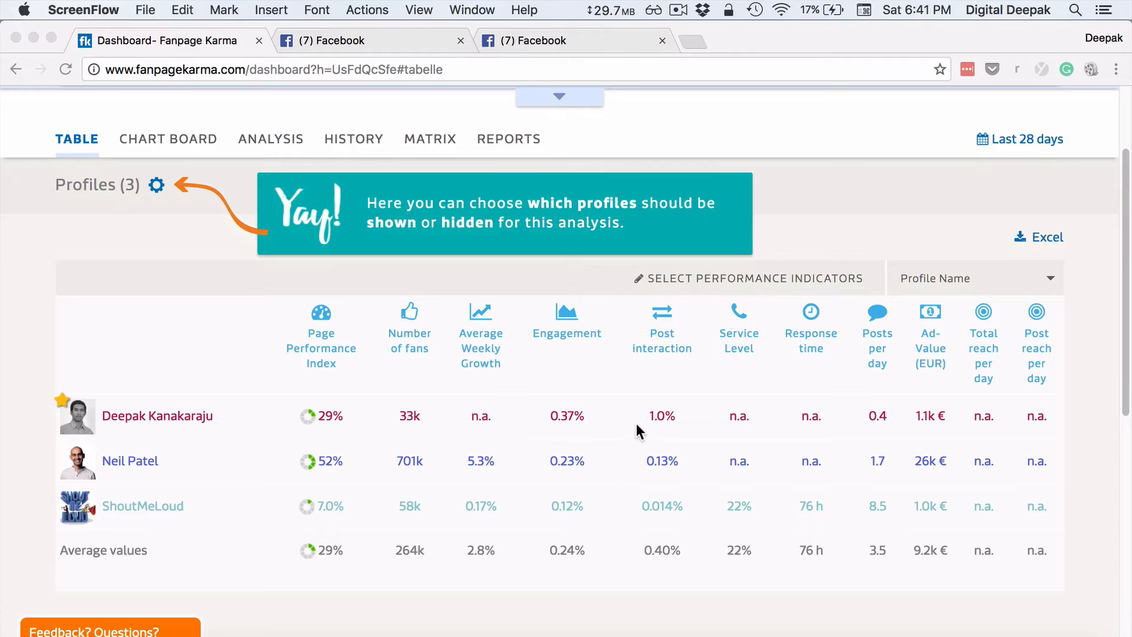
pyautogui.moveTo(590, 432)
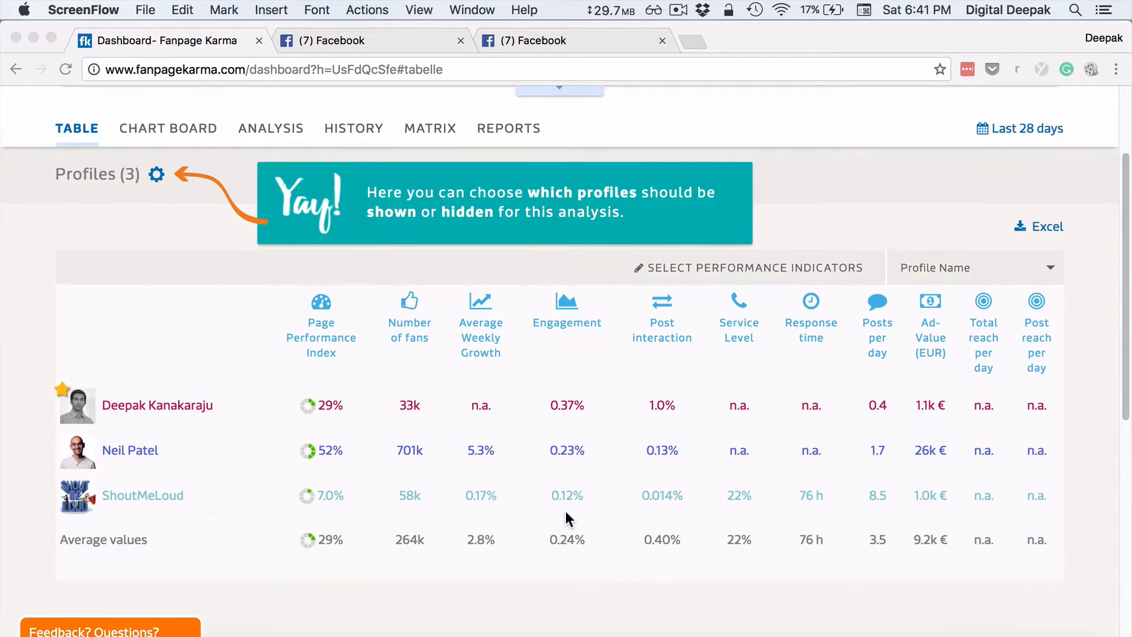
pyautogui.scroll(-3)
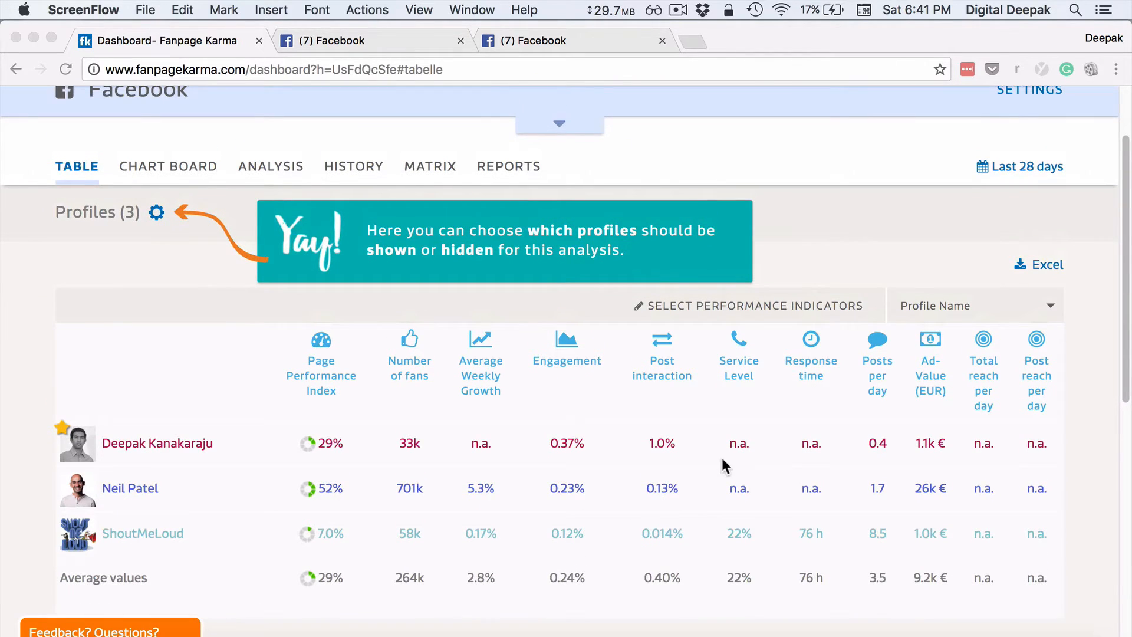
pyautogui.moveTo(679, 465)
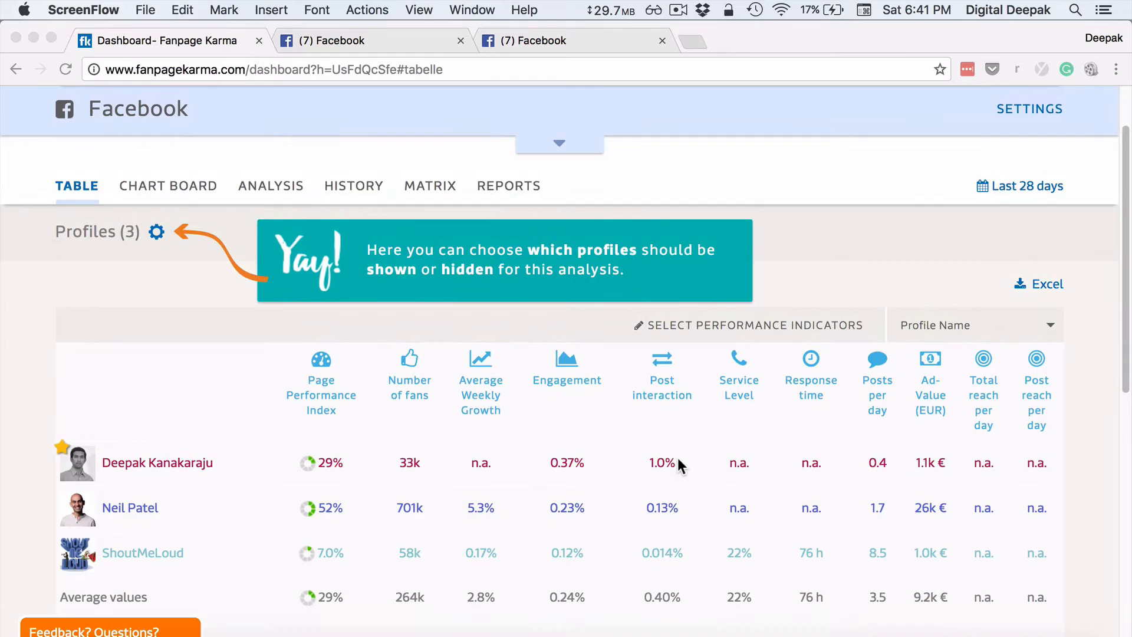
pyautogui.moveTo(871, 477)
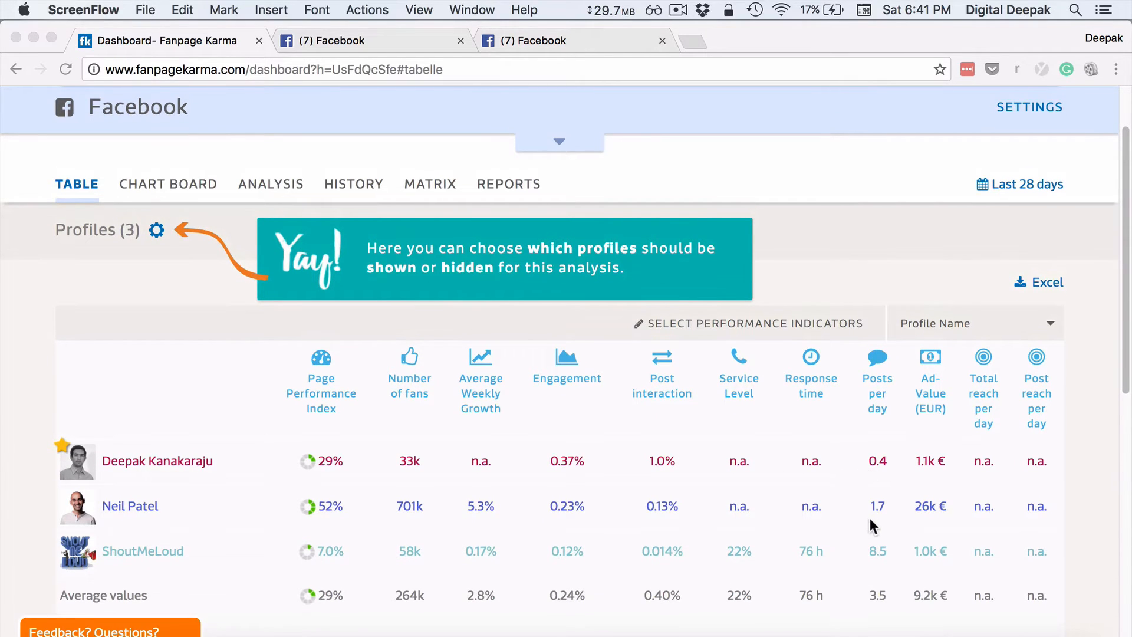
pyautogui.scroll(-3)
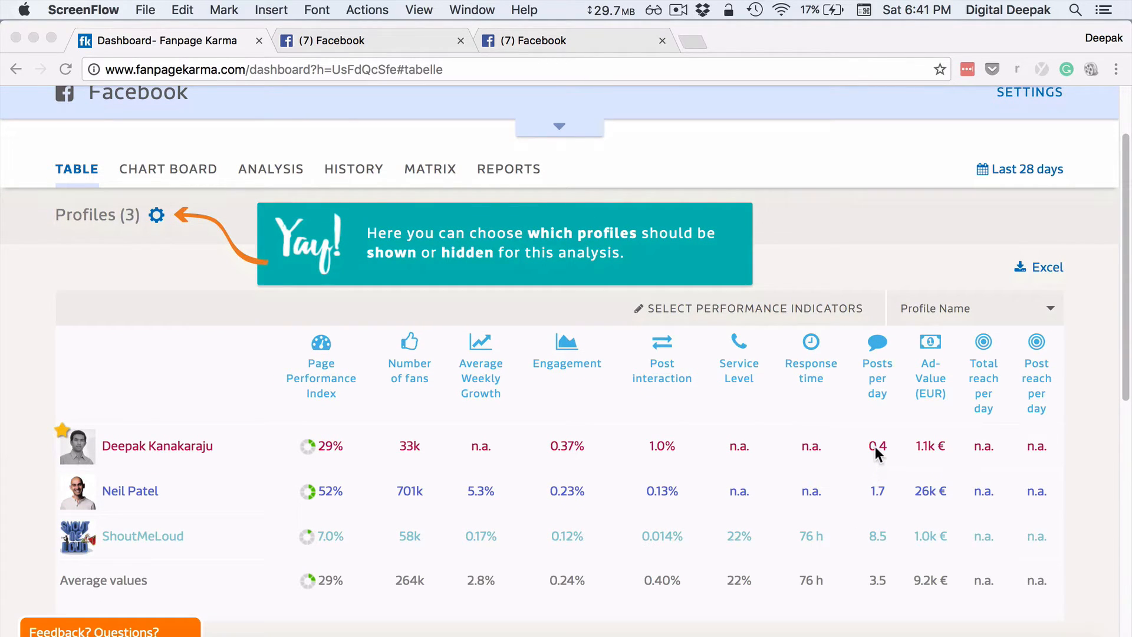
pyautogui.scroll(-3)
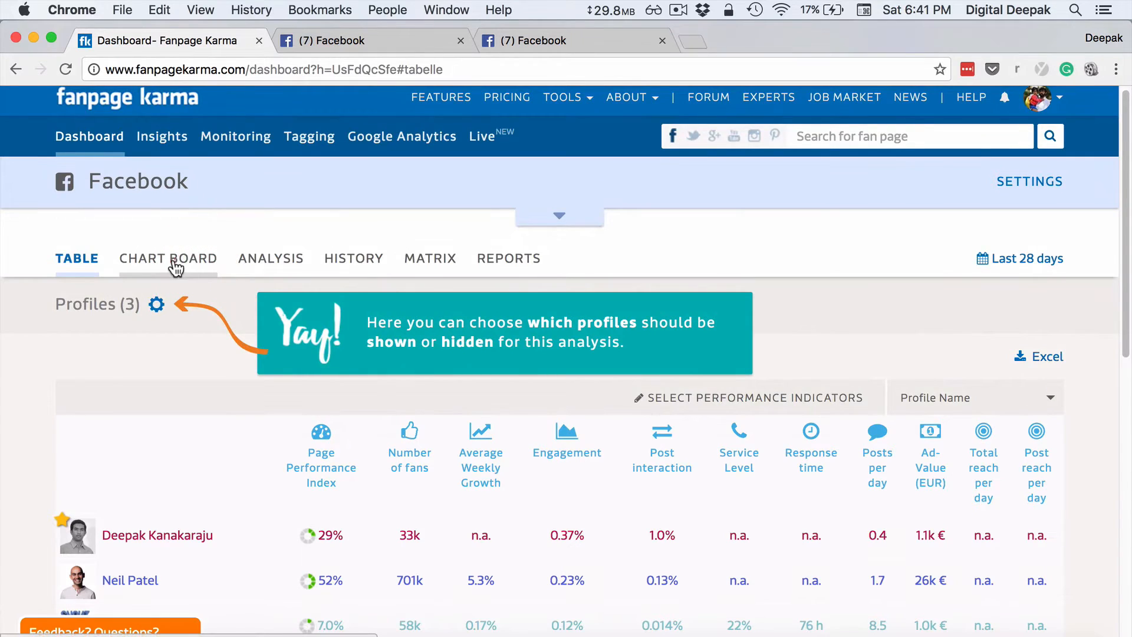
pyautogui.click(168, 257)
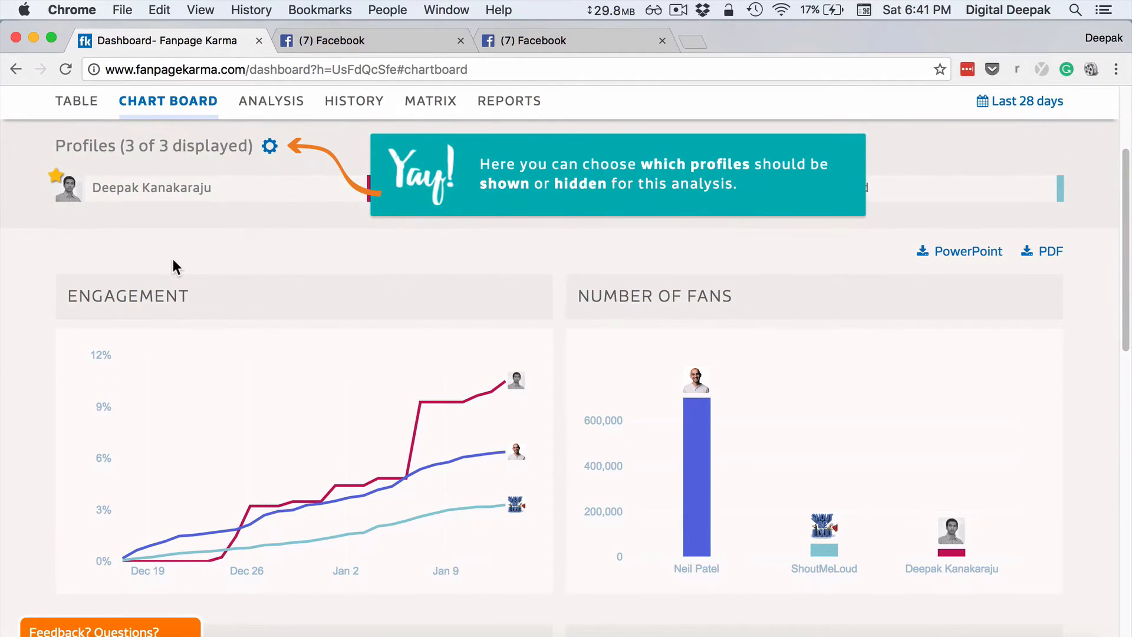
# Scroll through the Chart Board charts, then switch to the Analysis tab.
pyautogui.scroll(-3)
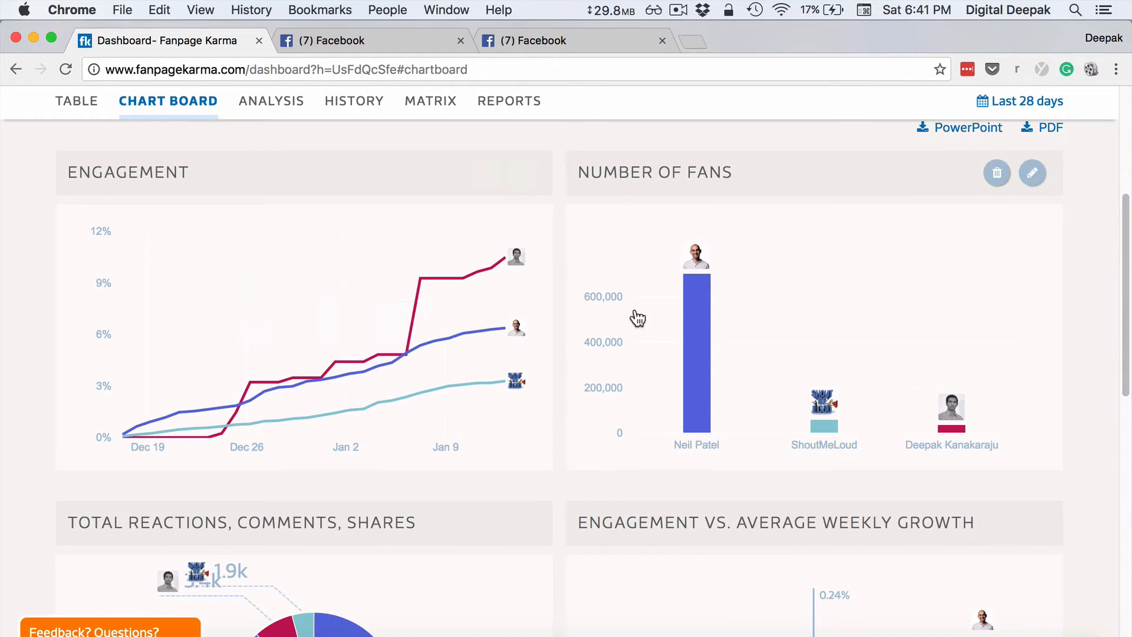
pyautogui.scroll(-3)
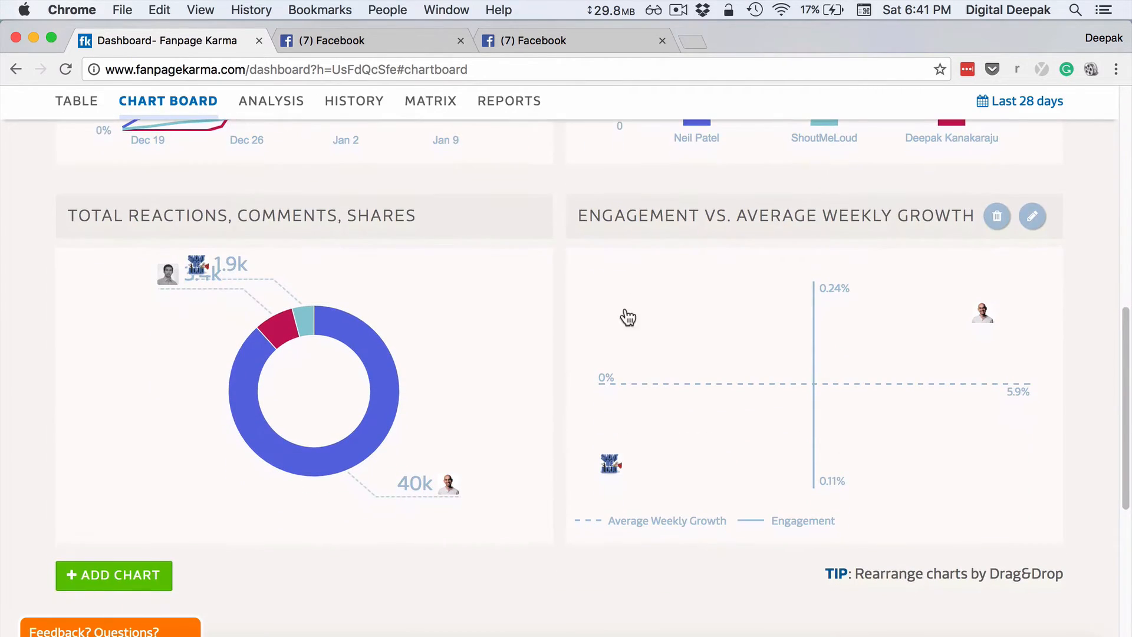
pyautogui.moveTo(371, 344)
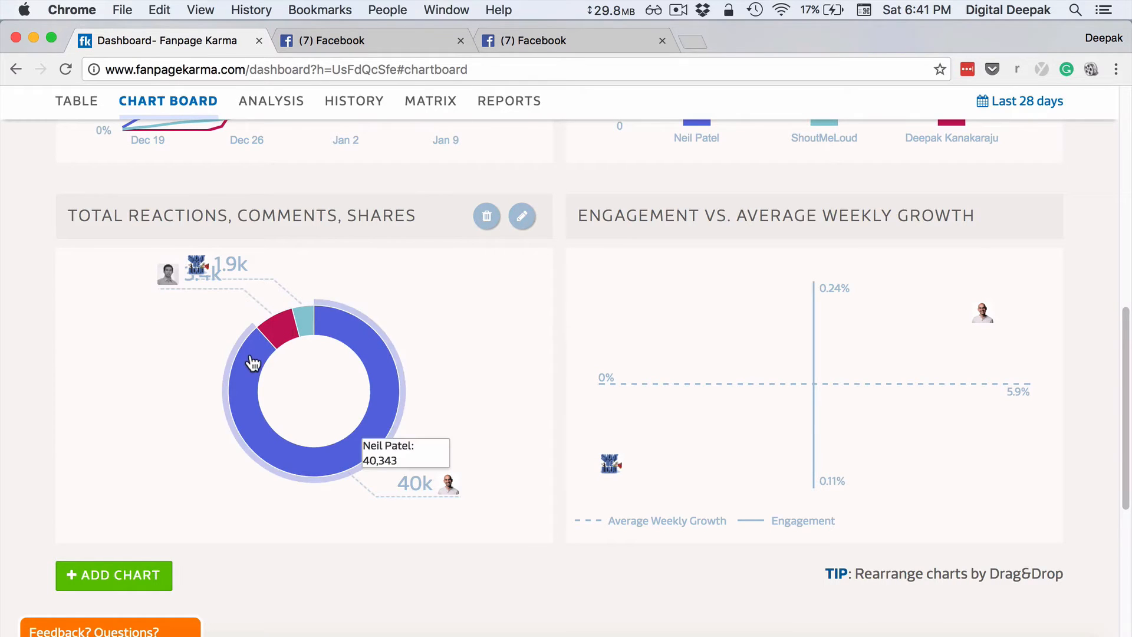
pyautogui.moveTo(470, 444)
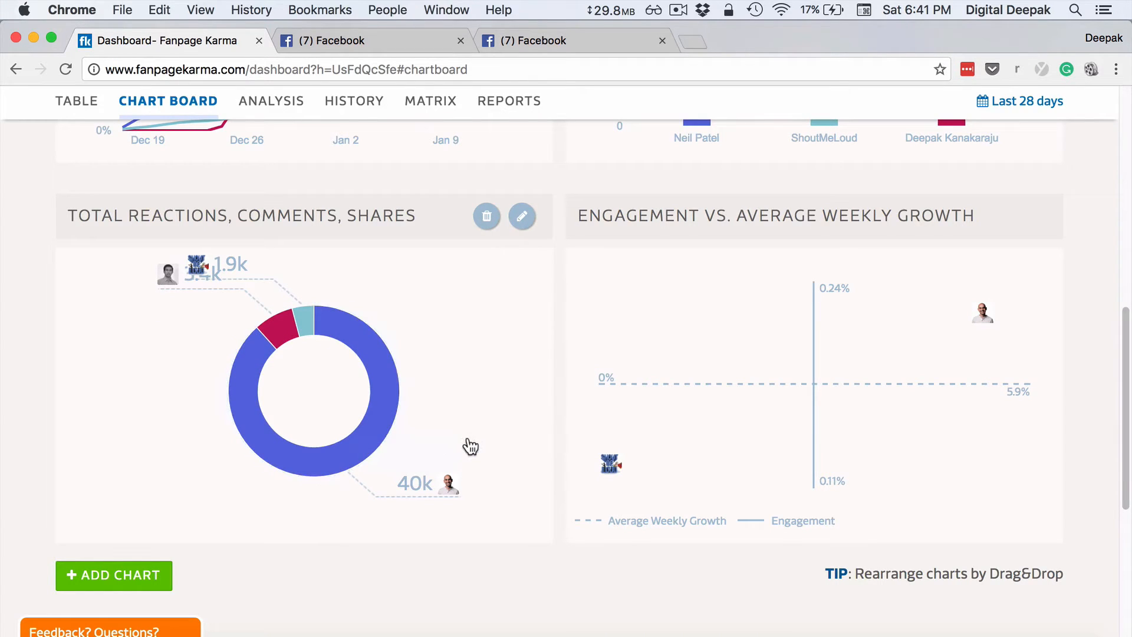
pyautogui.scroll(-3)
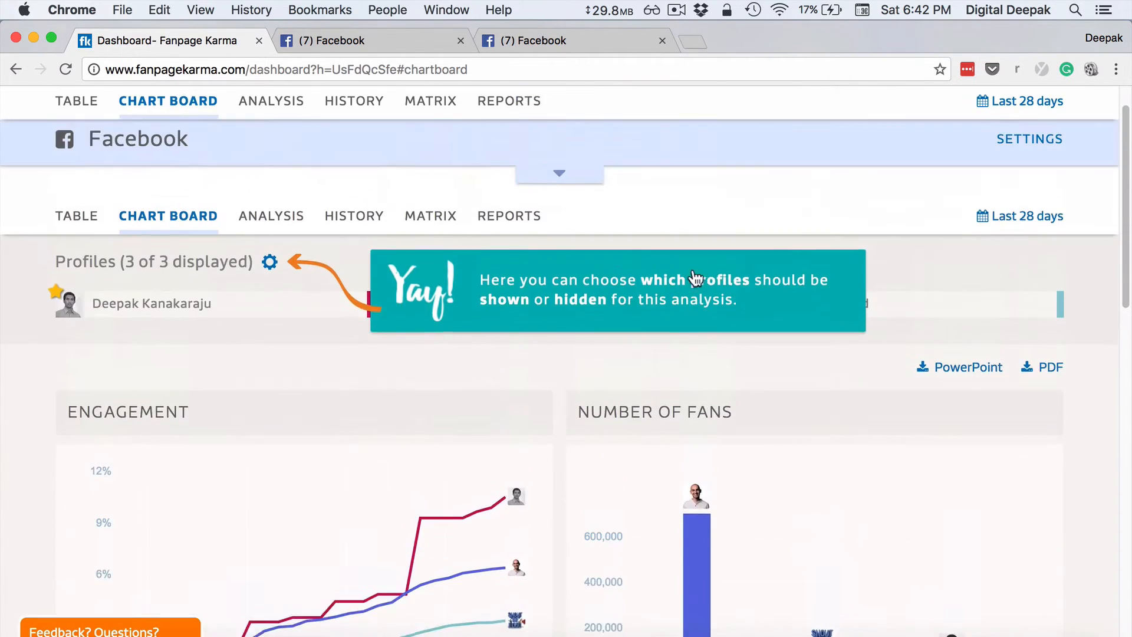
pyautogui.click(271, 99)
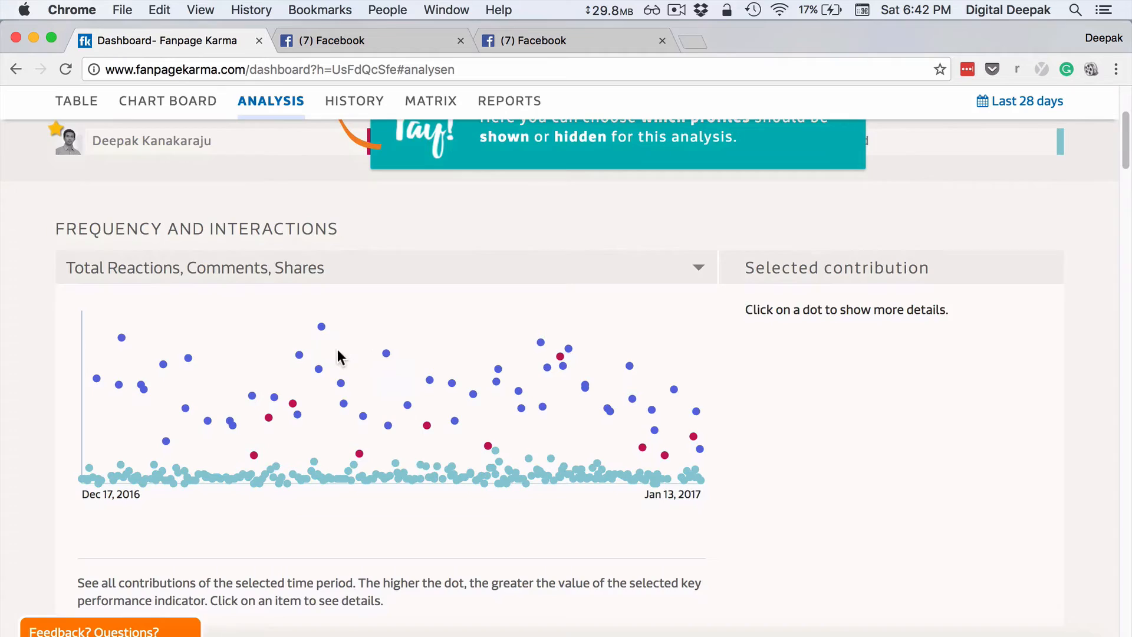
pyautogui.scroll(-3)
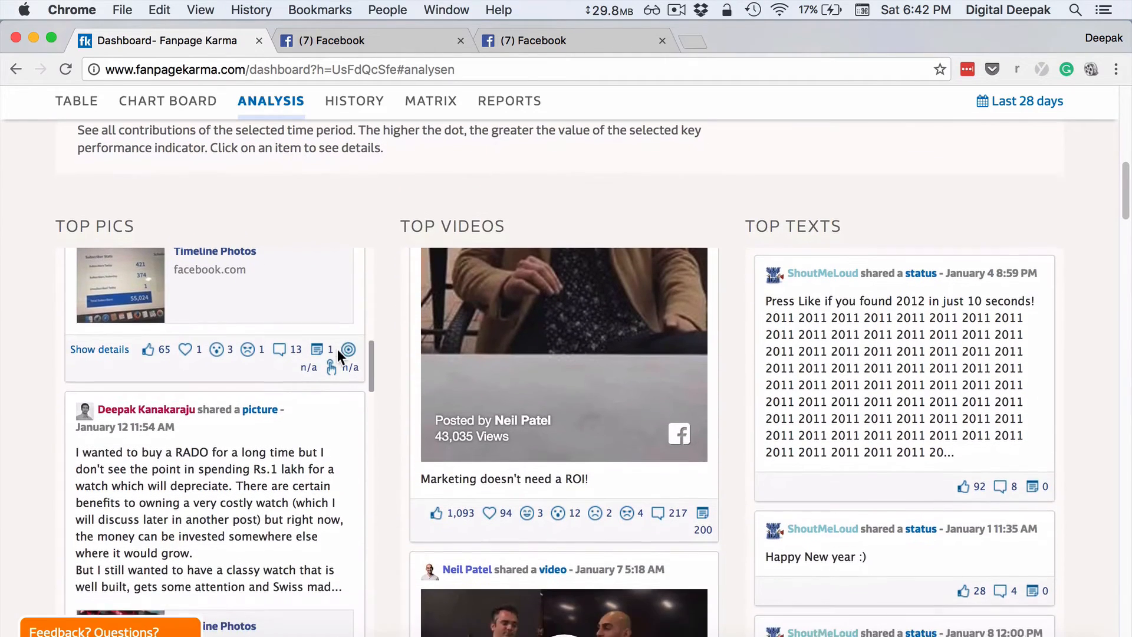
pyautogui.scroll(-3)
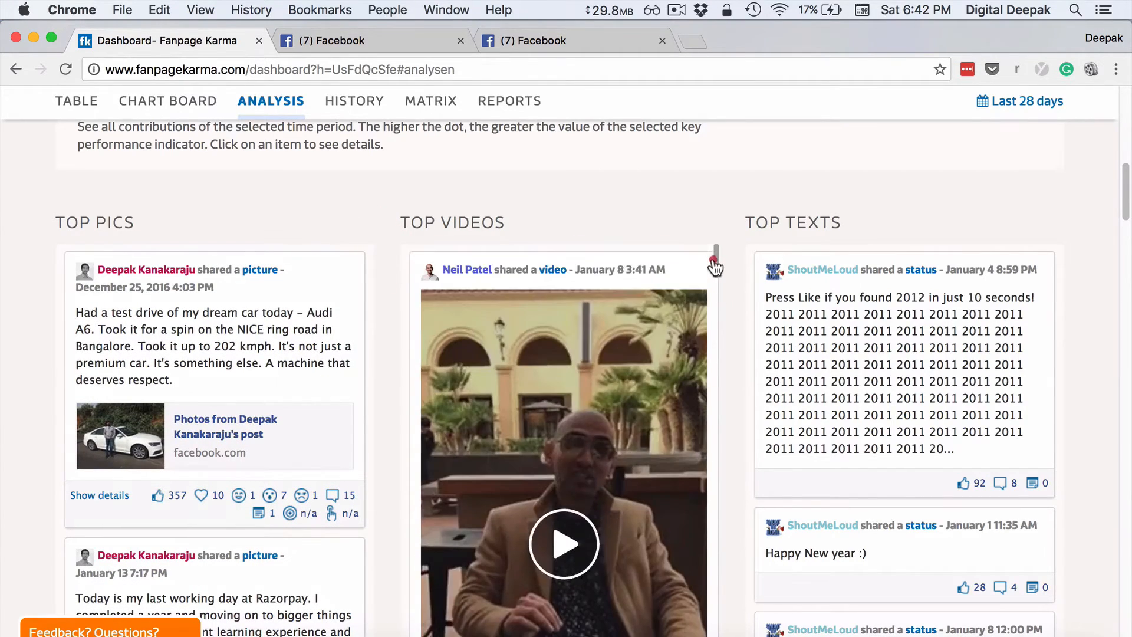
pyautogui.scroll(-3)
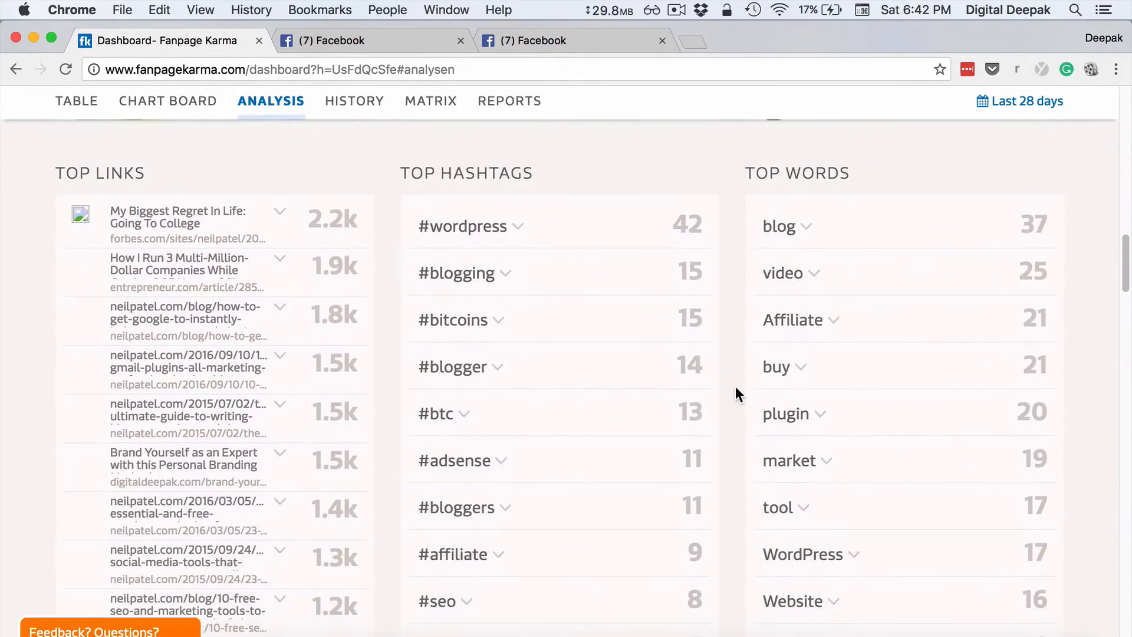
# Scroll through Per Weekday, Frequency and By Daytime charts, then back to the Profiles header.
pyautogui.scroll(-3)
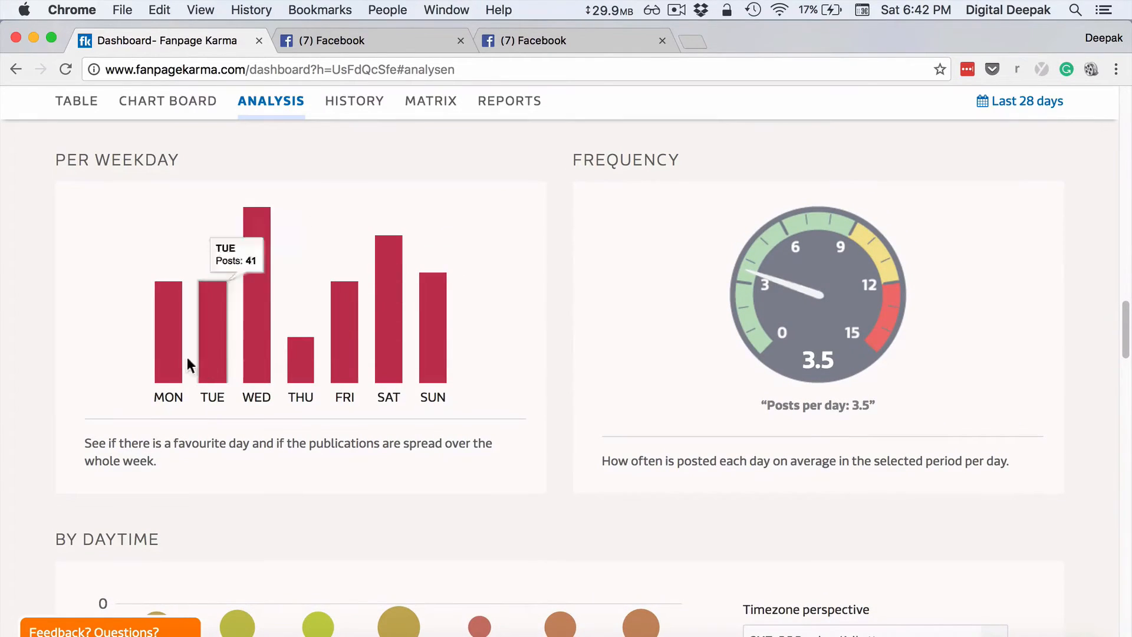
pyautogui.moveTo(240, 368)
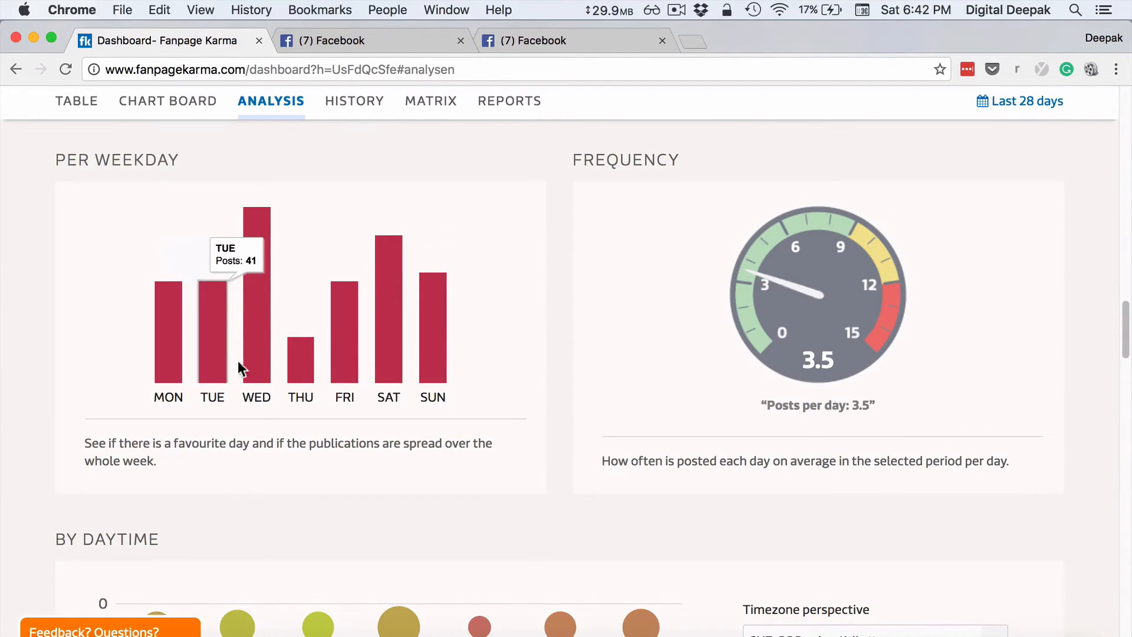
pyautogui.scroll(-3)
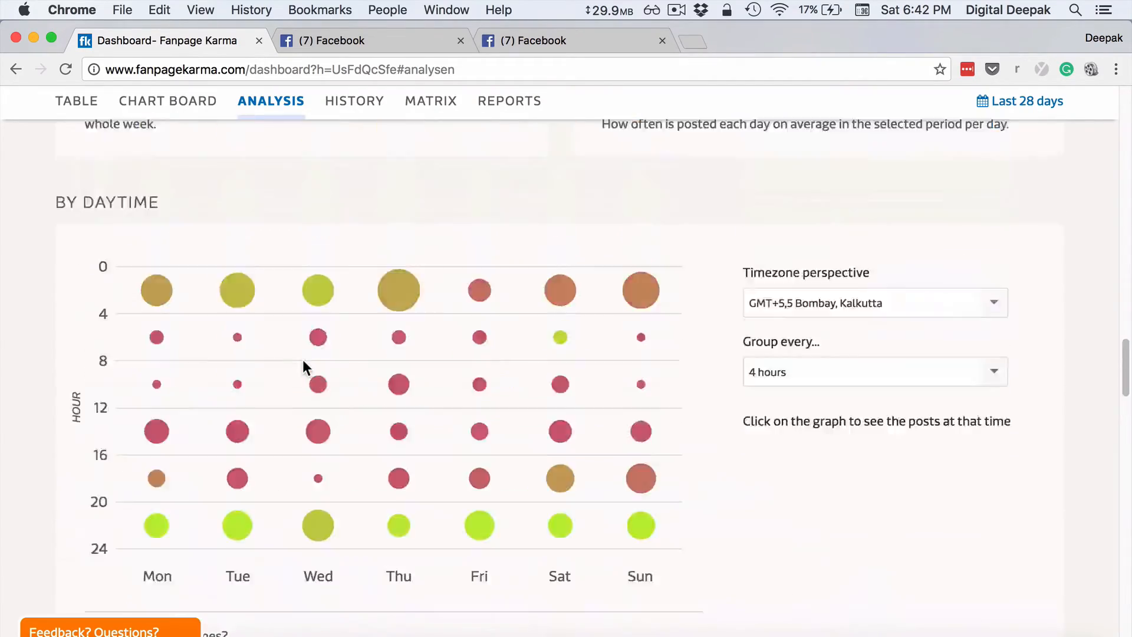
pyautogui.scroll(3)
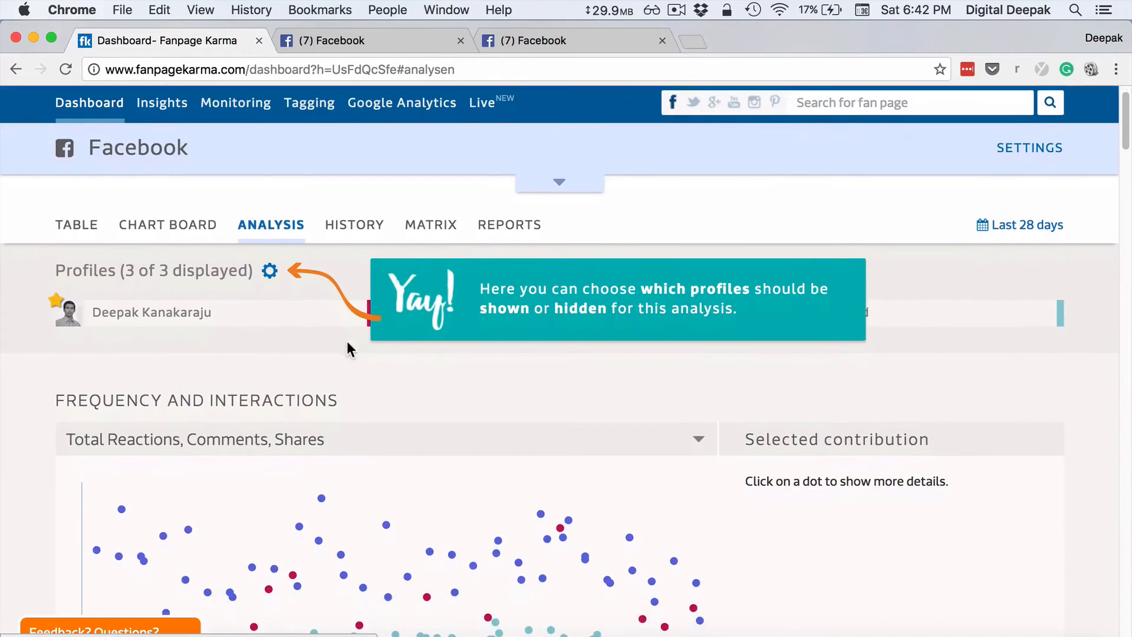
pyautogui.moveTo(394, 380)
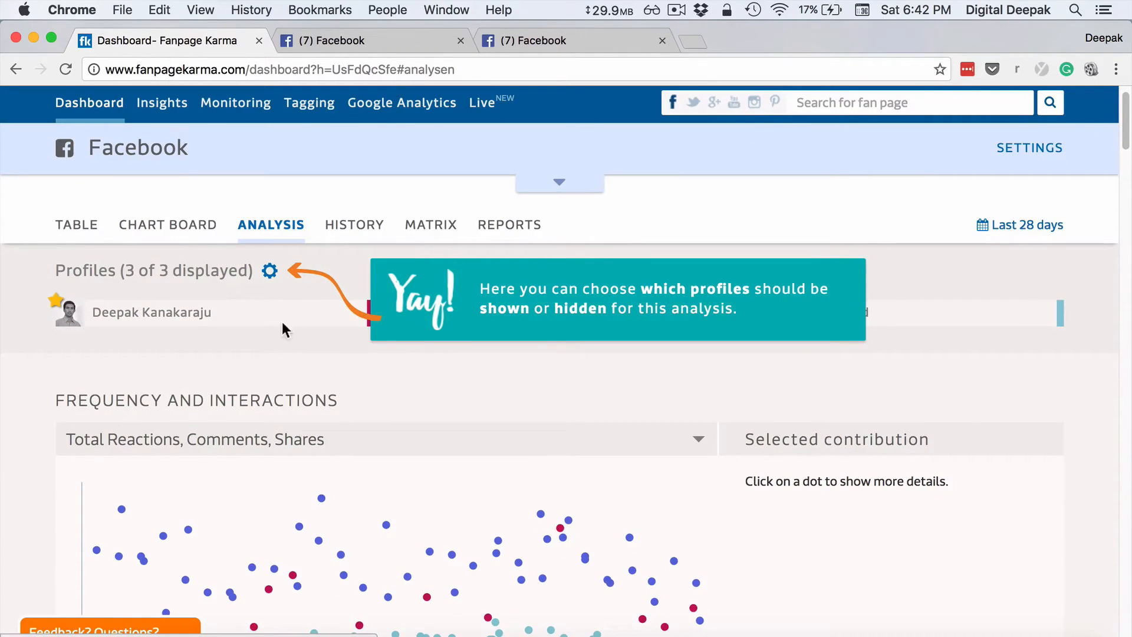
# Close the profile tip and open the Profiles gear panel, then cancel it unchanged.
pyautogui.click(269, 270)
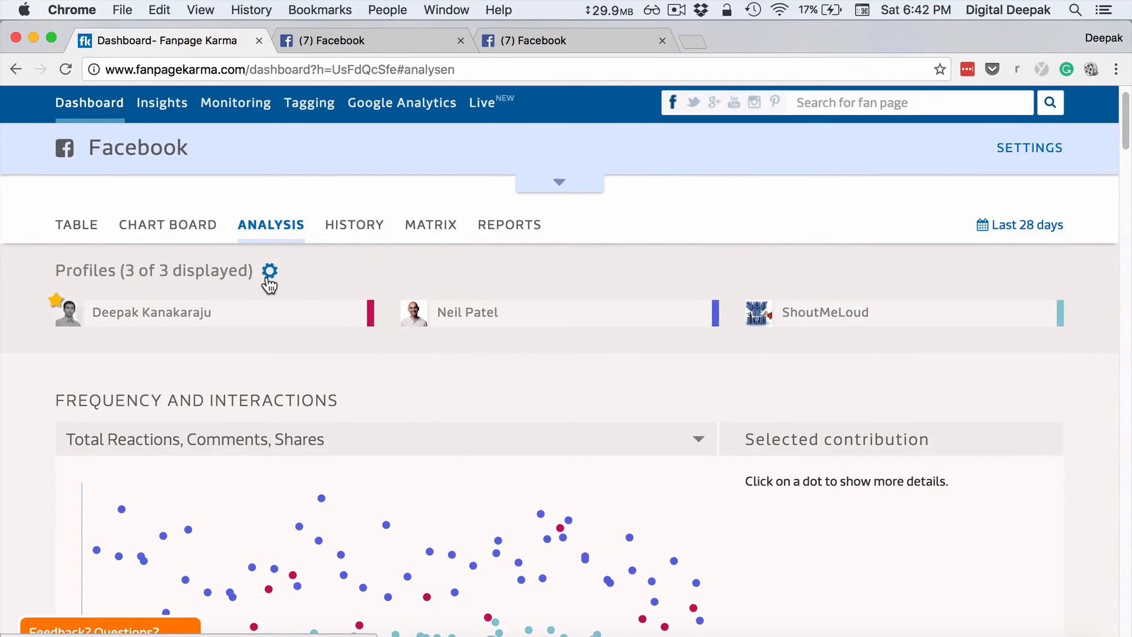
pyautogui.click(269, 274)
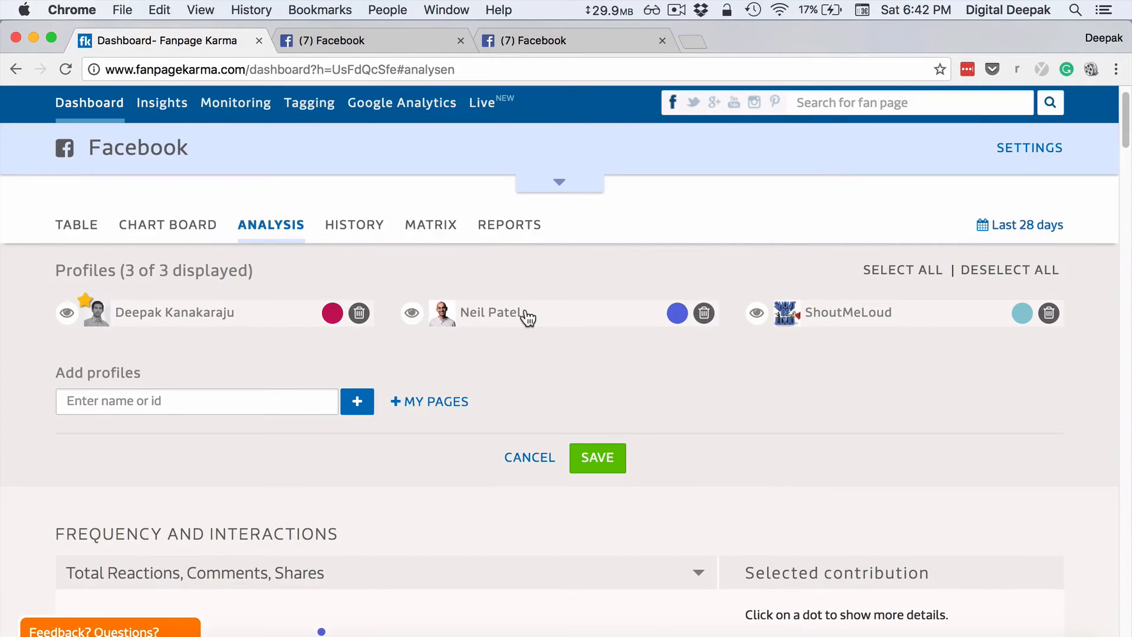
pyautogui.click(412, 312)
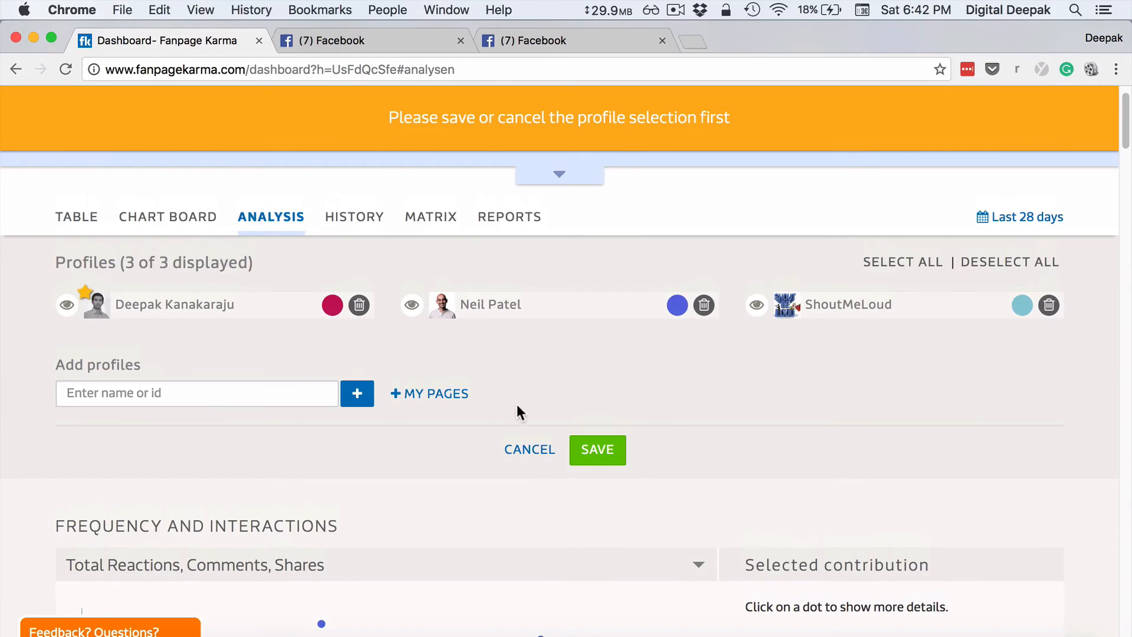
pyautogui.click(598, 450)
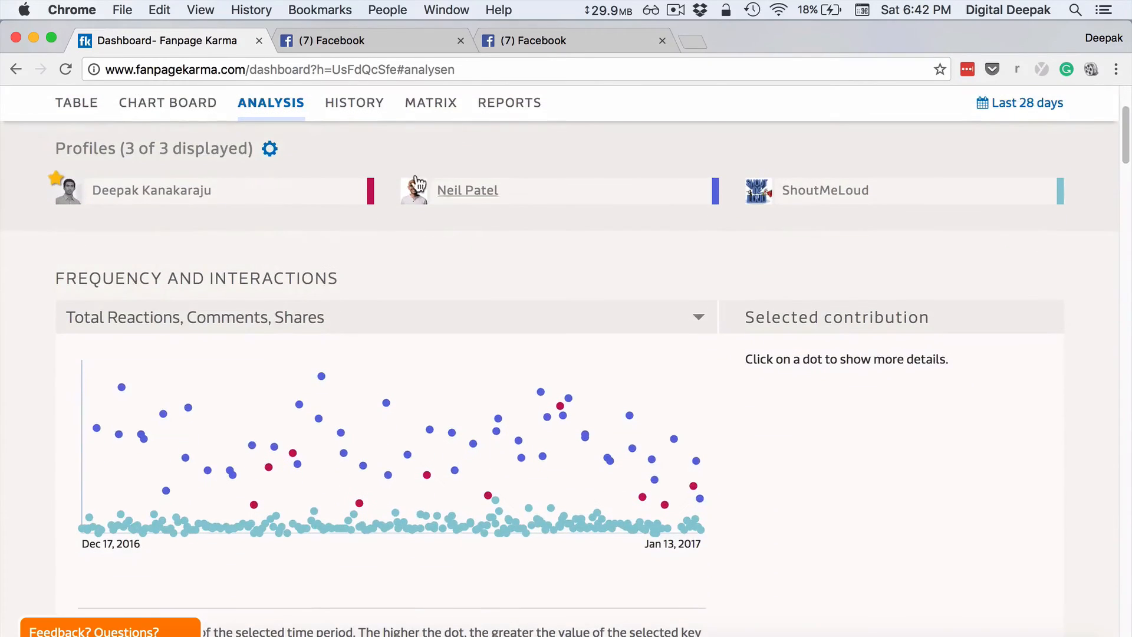
# Switch to the Matrix tab plotting posts, engagement and fans for the three profiles.
pyautogui.click(430, 100)
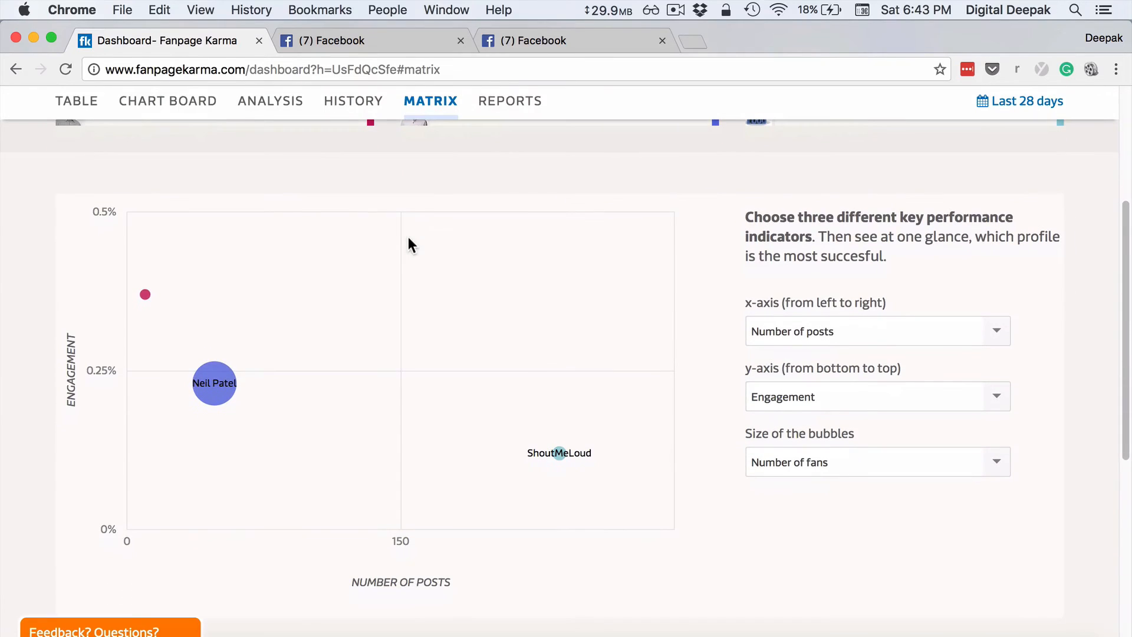
pyautogui.moveTo(269, 497)
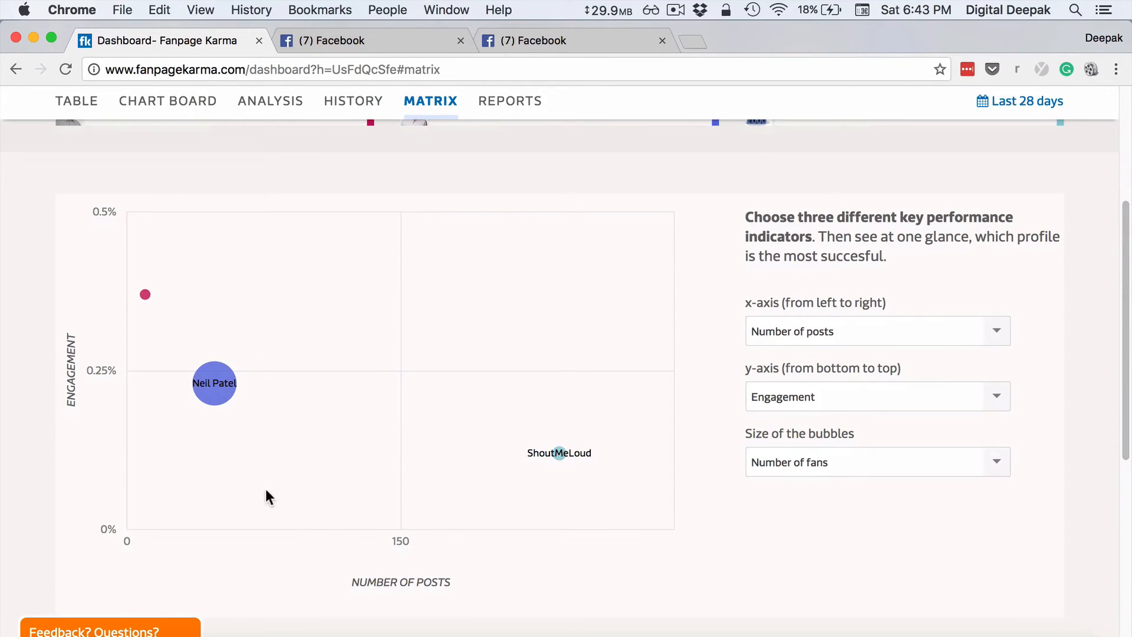
pyautogui.moveTo(144, 295)
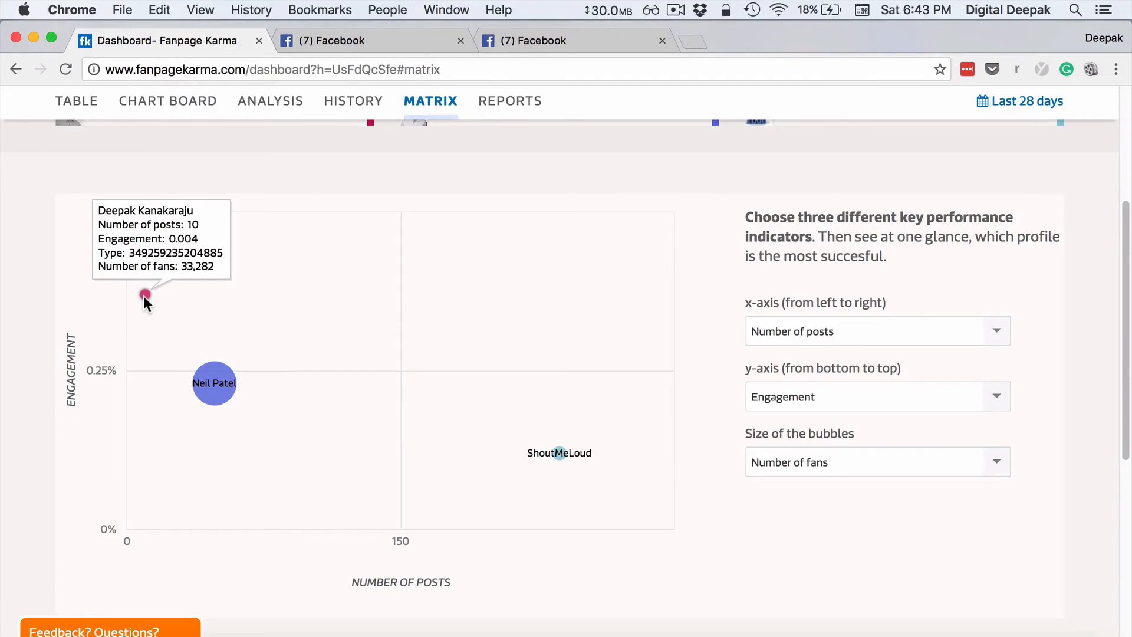
pyautogui.moveTo(214, 383)
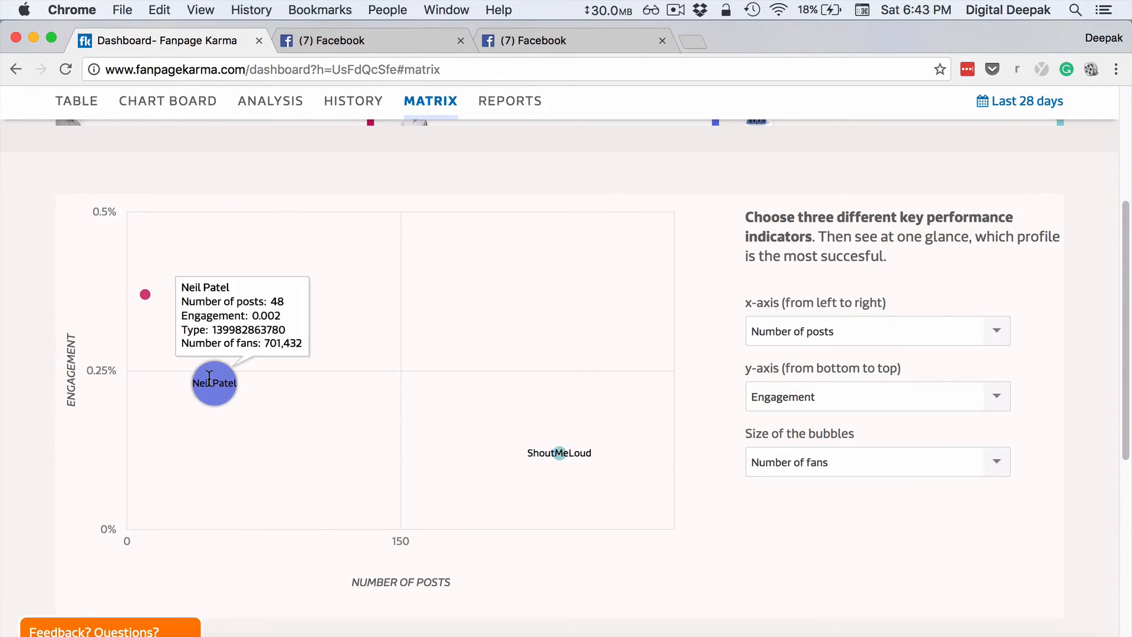
pyautogui.moveTo(562, 468)
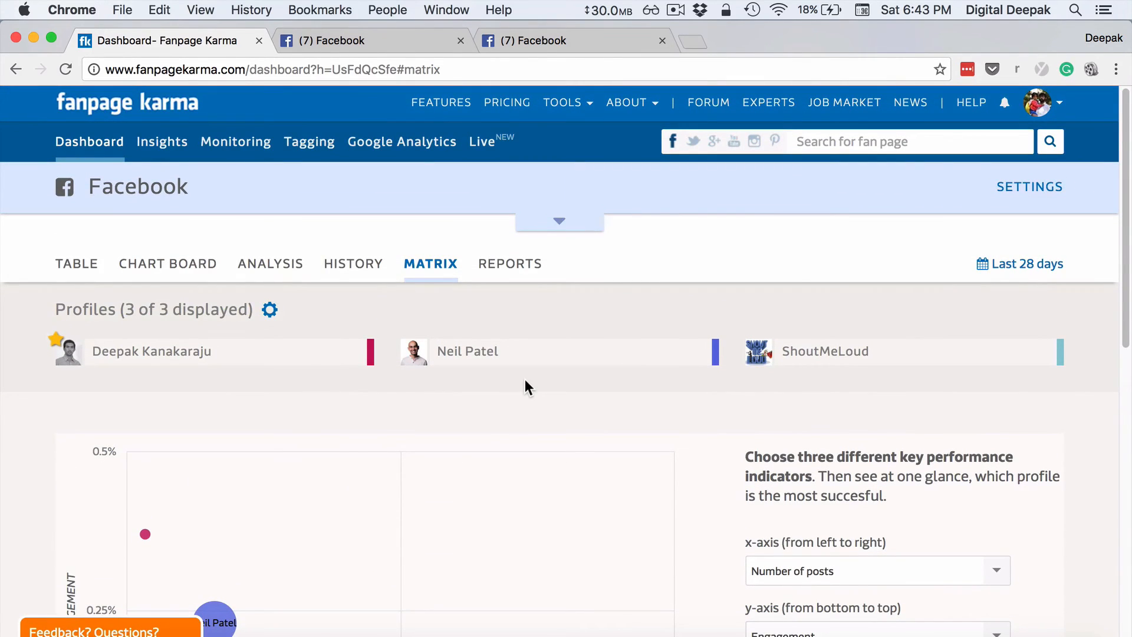
pyautogui.moveTo(513, 384)
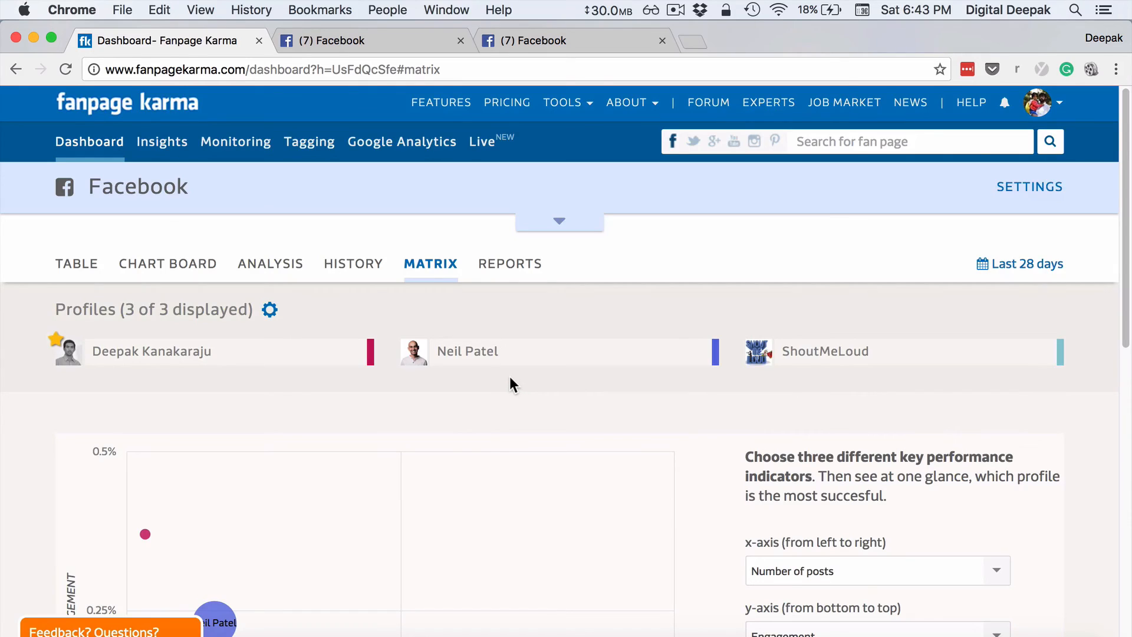
pyautogui.moveTo(509, 379)
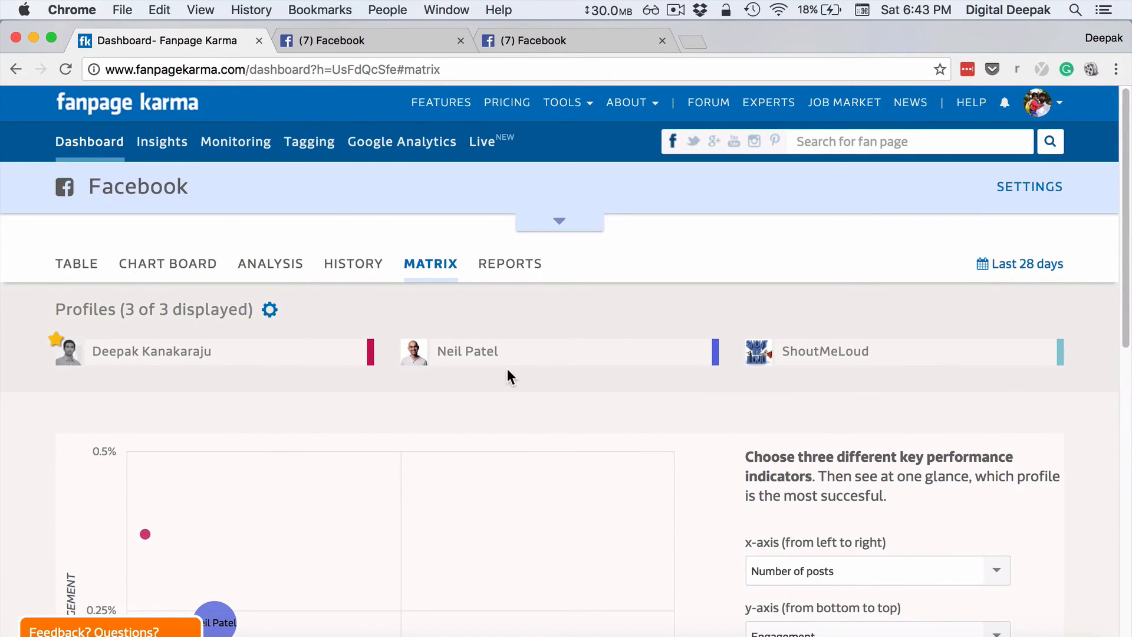
pyautogui.moveTo(389, 381)
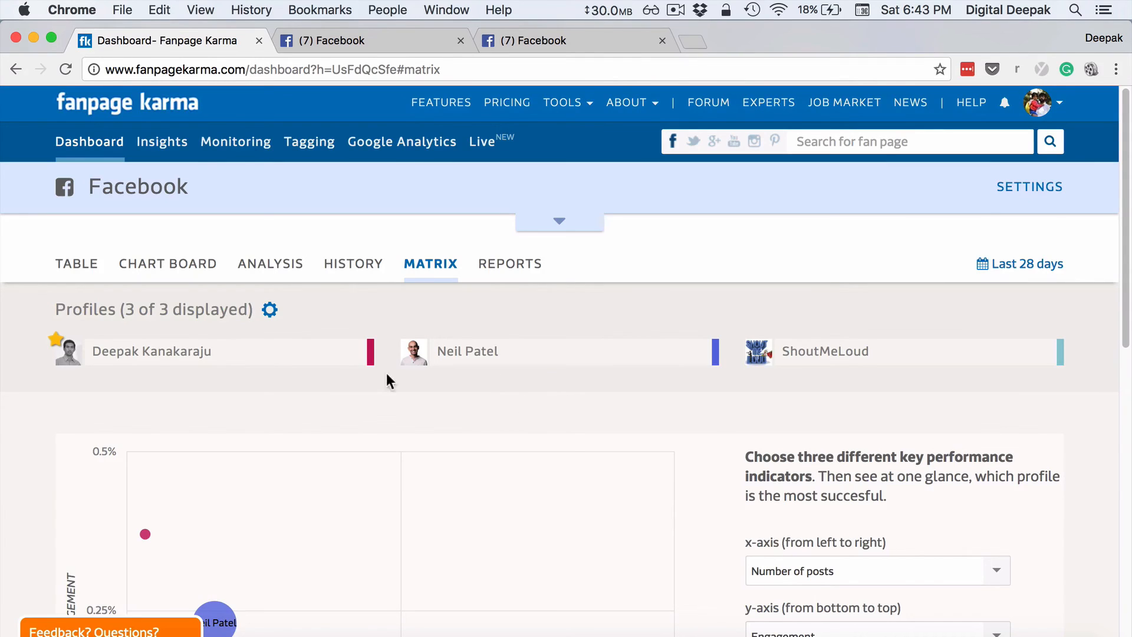
pyautogui.moveTo(325, 378)
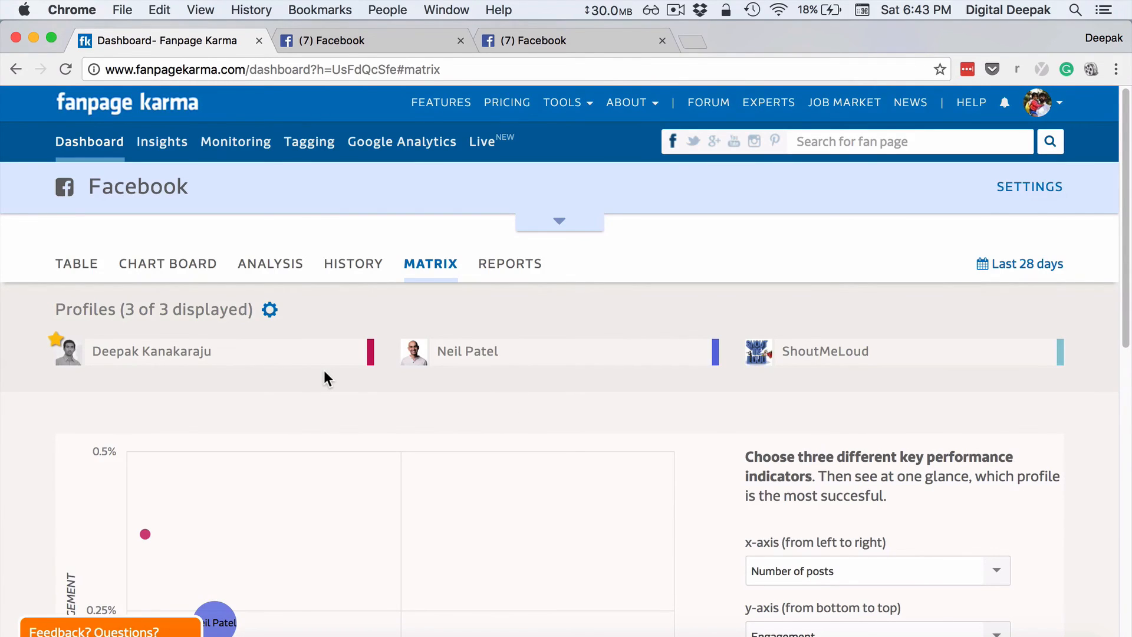
pyautogui.moveTo(505, 394)
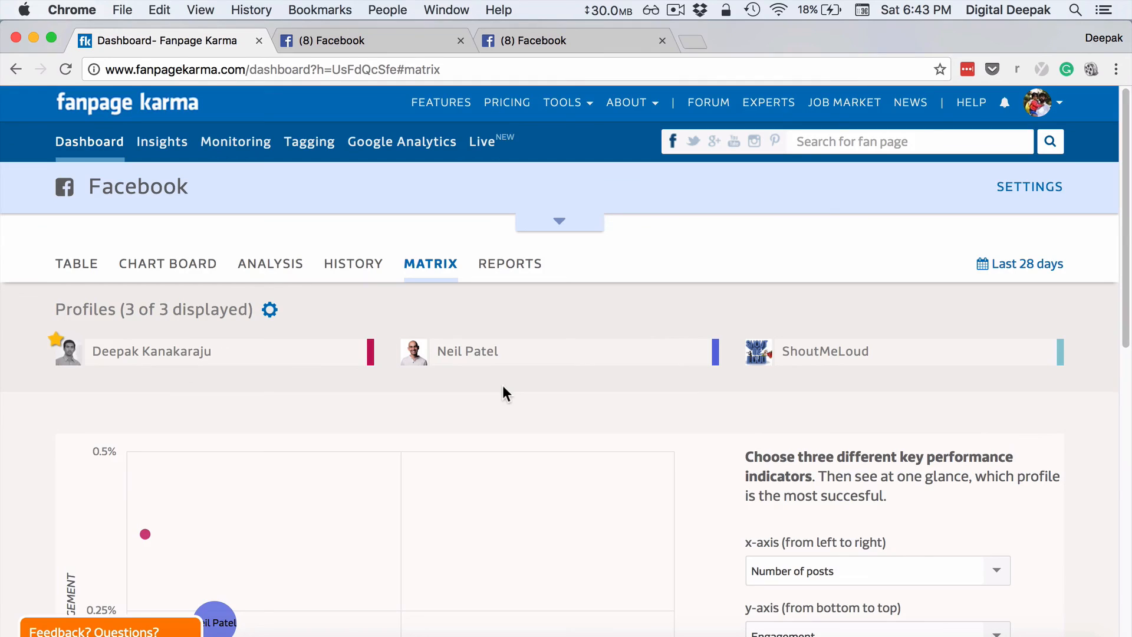